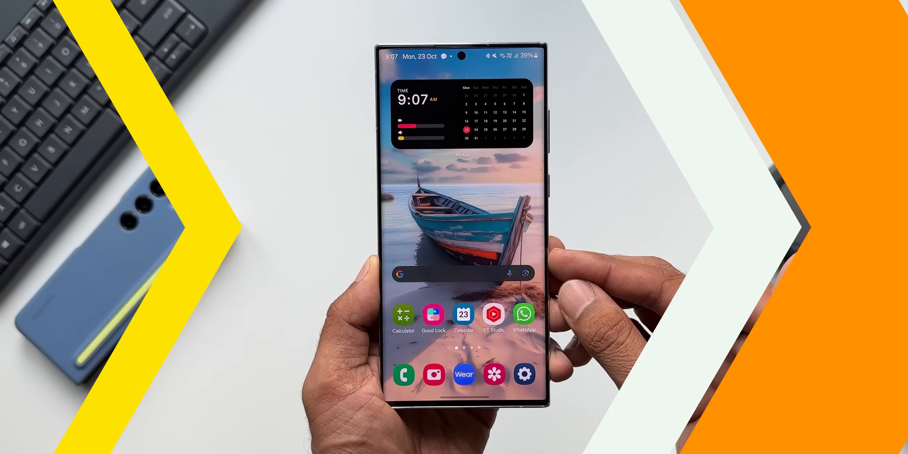
Launch WhatsApp from the home screen to show the chats list.
{"action": "left_click", "coordinate": [524, 313]}
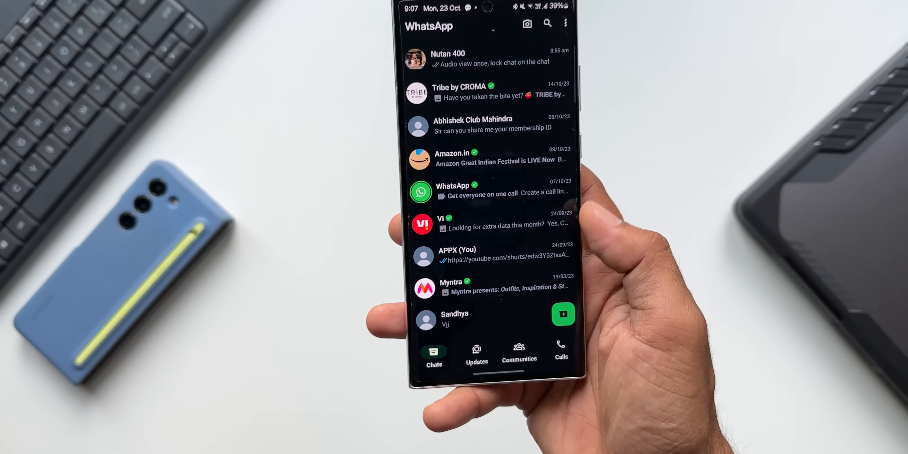
Browse the Updates and Communities views, then show the top chat's contact info with its chat lock option.
{"action": "left_click", "coordinate": [476, 351]}
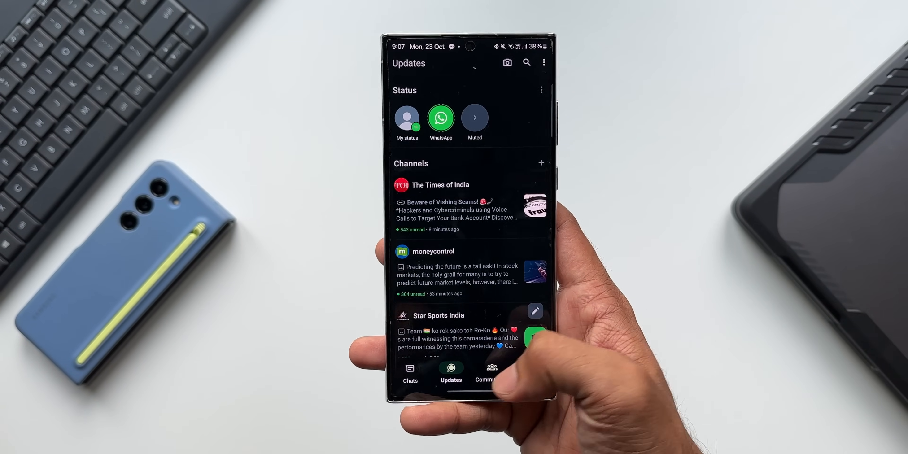
{"action": "left_click", "coordinate": [490, 366]}
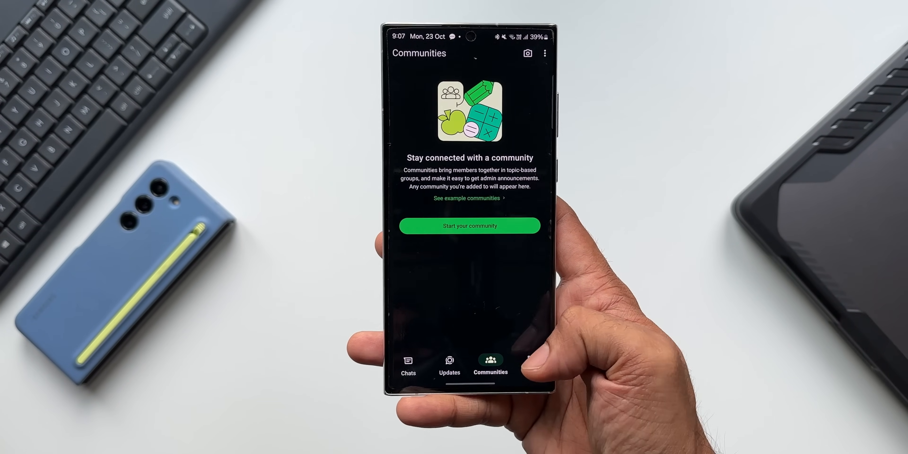
{"action": "left_click", "coordinate": [408, 364]}
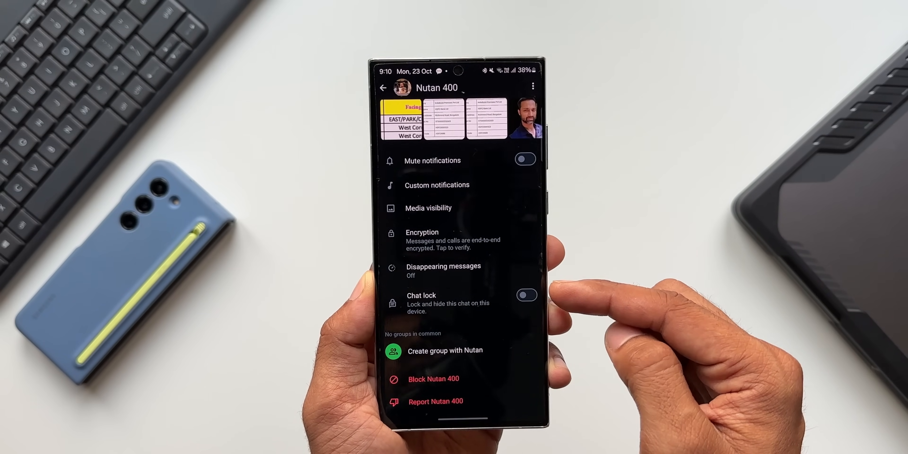
Go back to the chats list and long-press one chat to select it.
{"action": "left_click", "coordinate": [384, 87]}
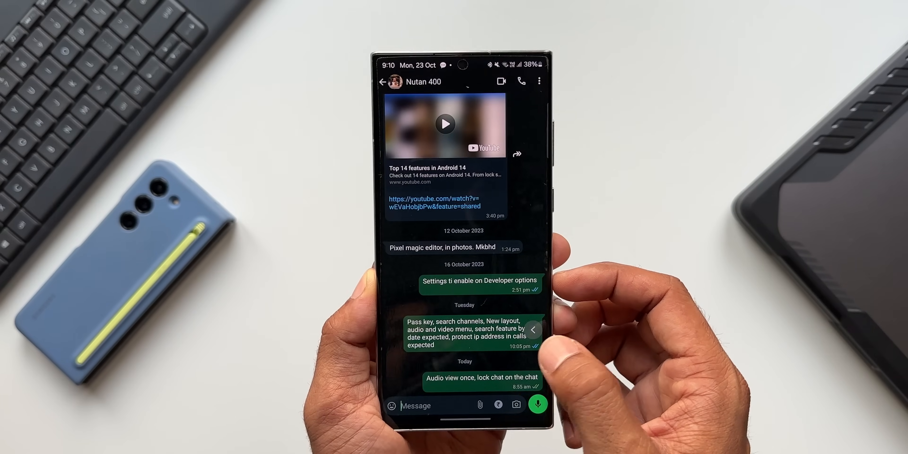
{"action": "left_click", "coordinate": [382, 81]}
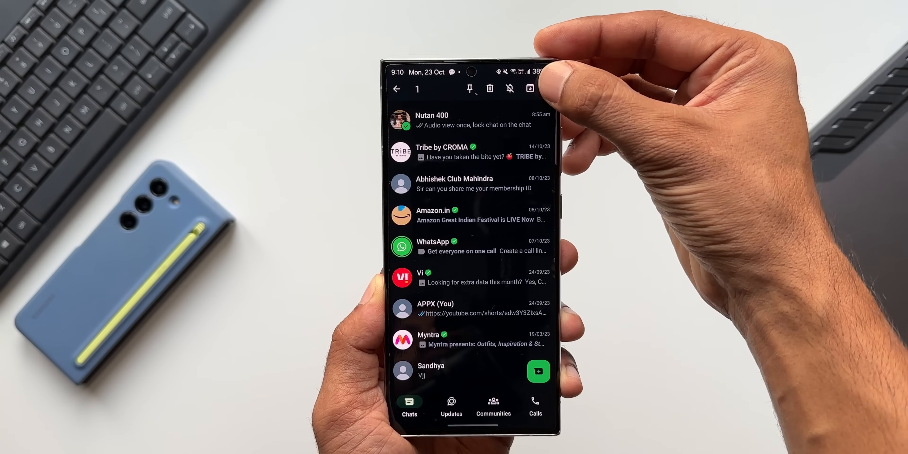
{"action": "left_click", "coordinate": [545, 84]}
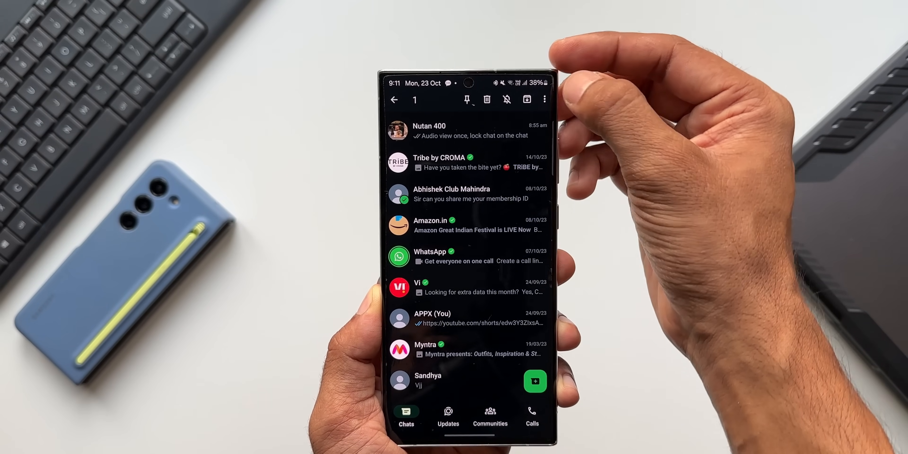
Lock the selected chat so it moves under Locked chats.
{"action": "left_click", "coordinate": [544, 100]}
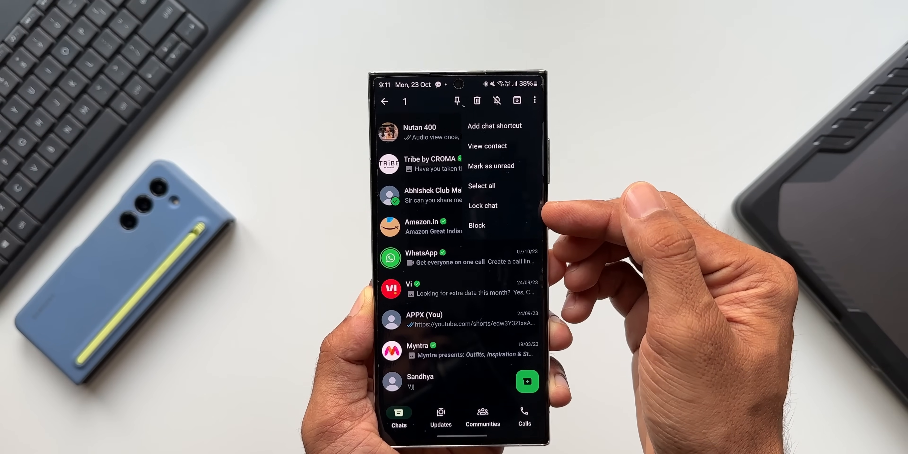
{"action": "left_click", "coordinate": [483, 205]}
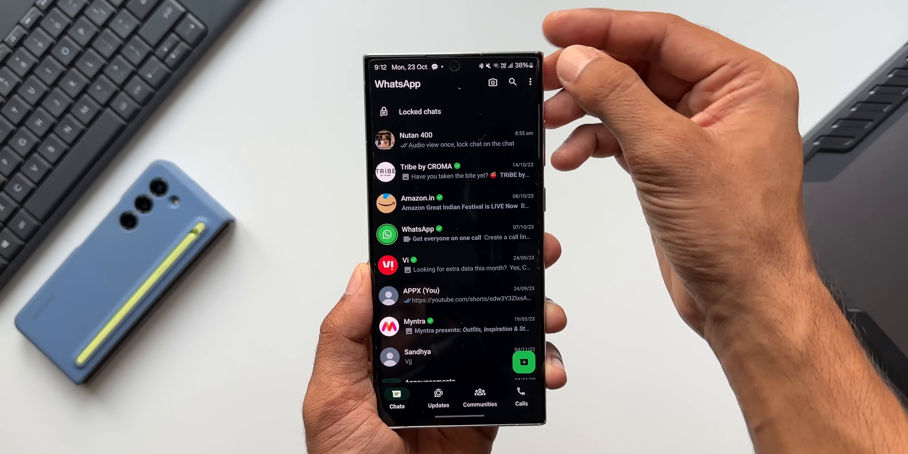
Navigate through Settings and Account to the Passkeys page.
{"action": "left_click", "coordinate": [530, 82]}
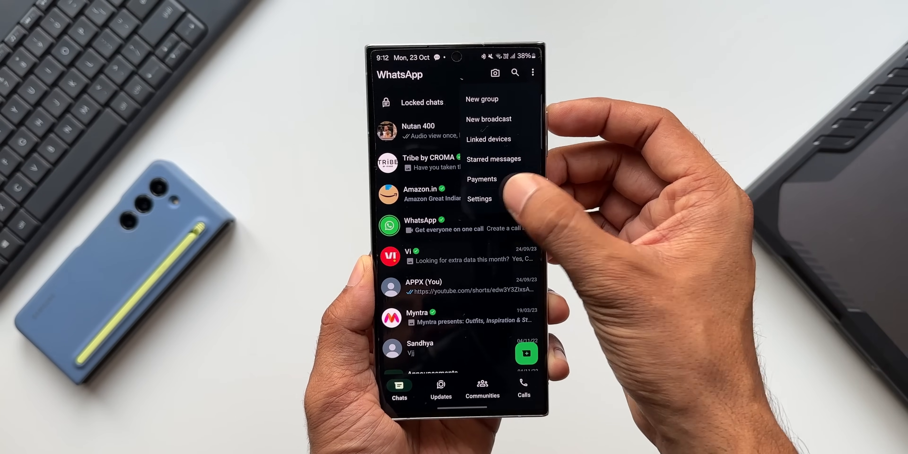
{"action": "left_click", "coordinate": [480, 199]}
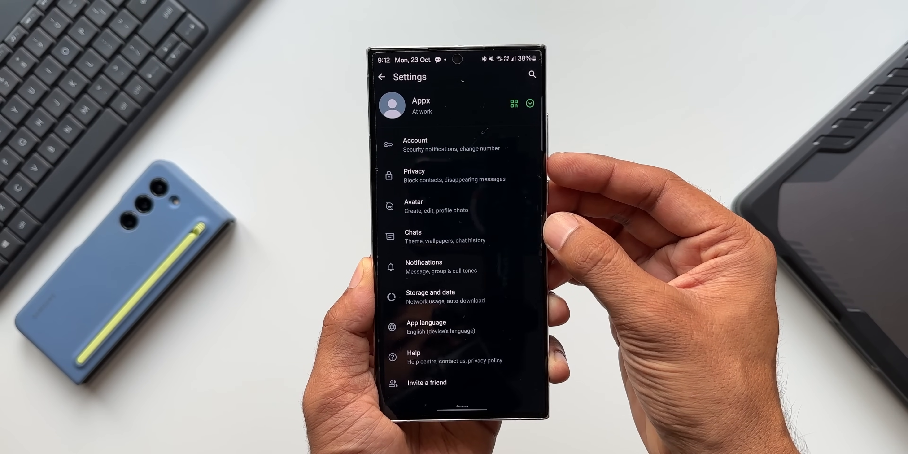
{"action": "left_click", "coordinate": [415, 144]}
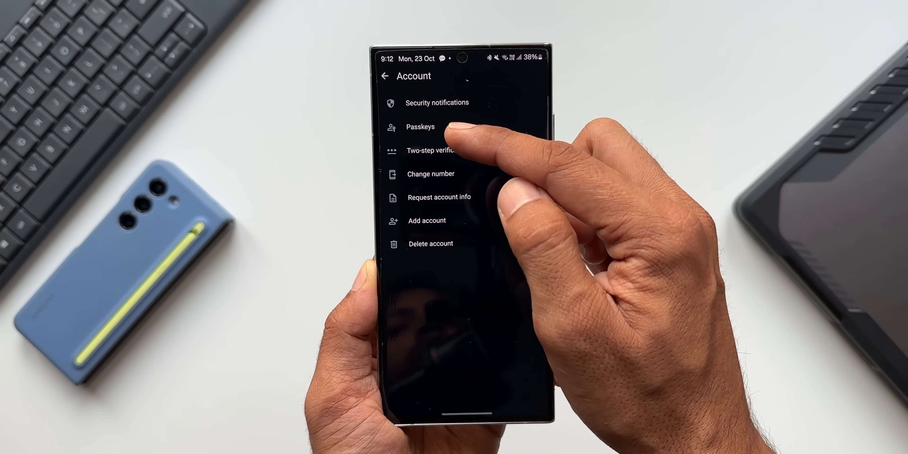
{"action": "left_click", "coordinate": [420, 127]}
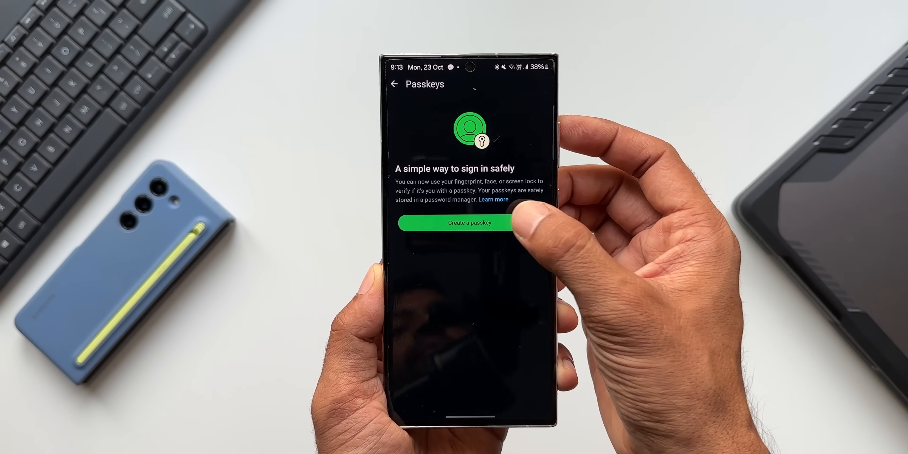
Start creating a passkey, continue through the prompt, and cancel saving it to Samsung Pass.
{"action": "left_click", "coordinate": [455, 222]}
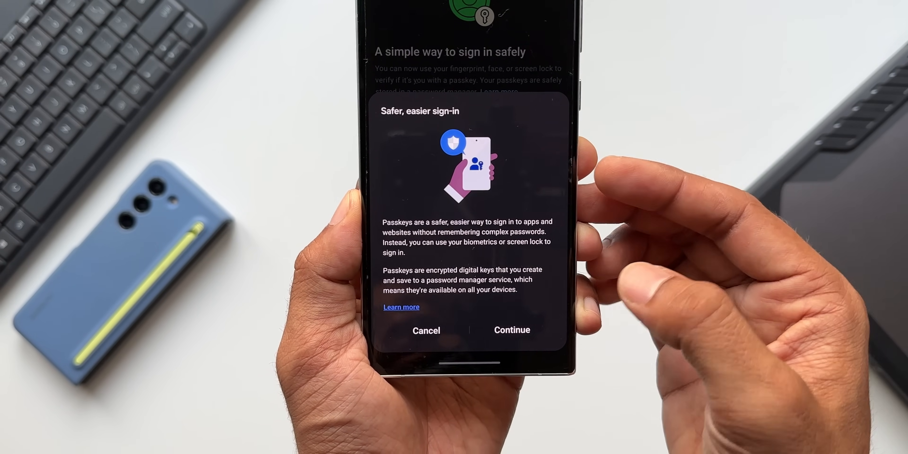
{"action": "left_click", "coordinate": [511, 330]}
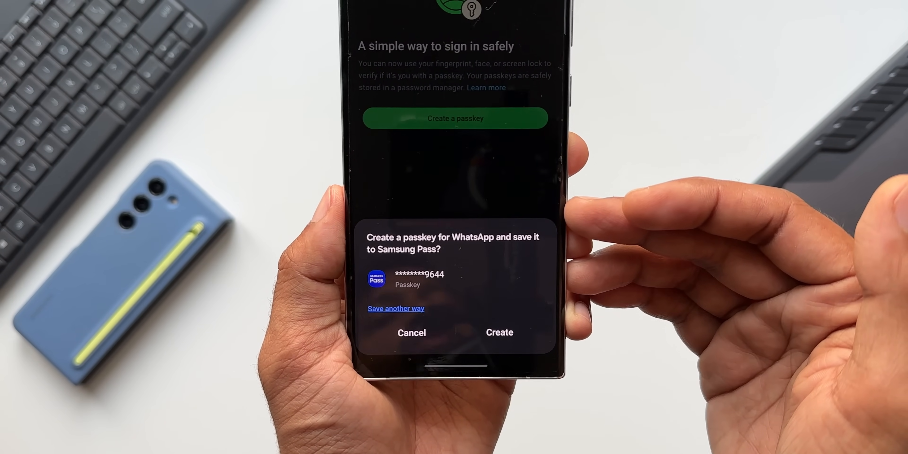
{"action": "left_click", "coordinate": [499, 332]}
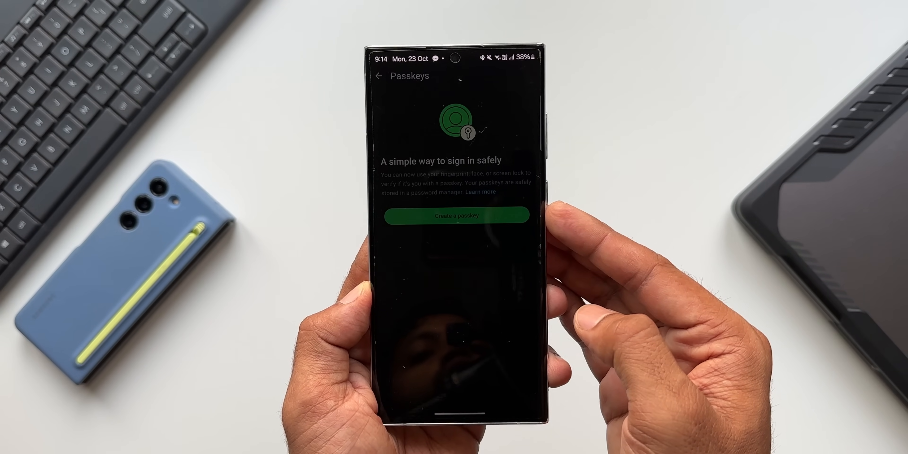
Leave the Passkeys page and return toward the chats list.
{"action": "left_click", "coordinate": [455, 216]}
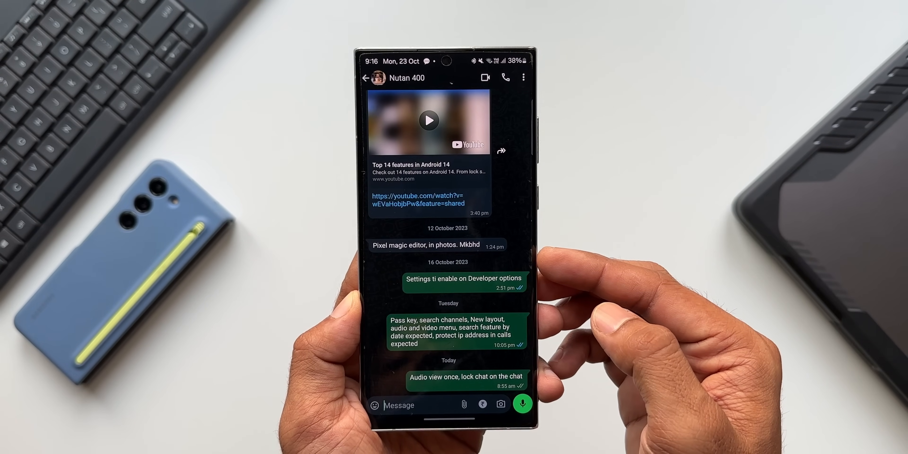
Record and send a view-once voice message, then go back to the chats list.
{"action": "left_click", "coordinate": [522, 404]}
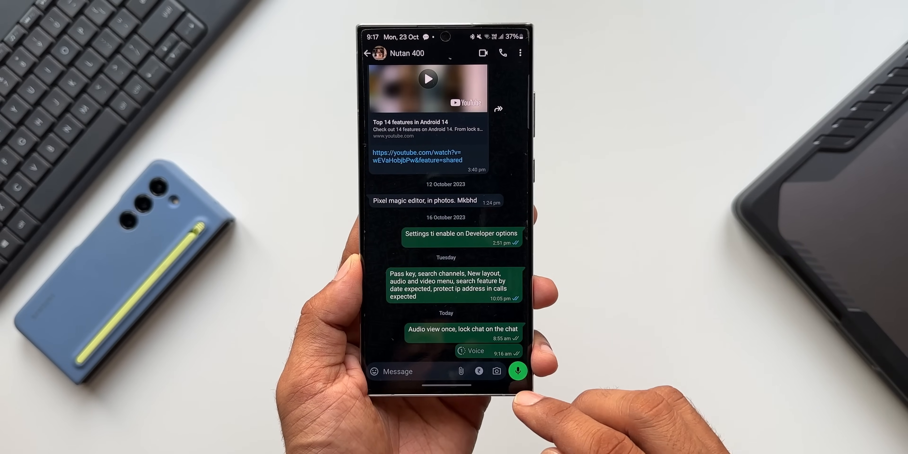
{"action": "left_click", "coordinate": [516, 369]}
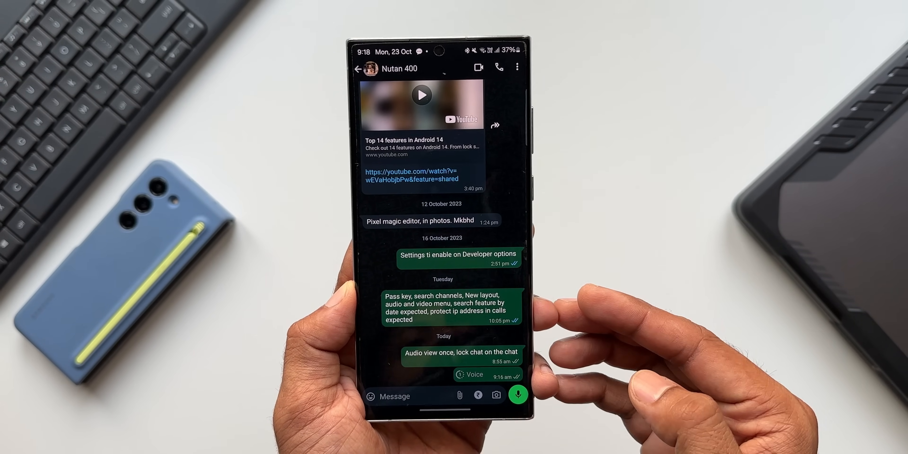
{"action": "left_click", "coordinate": [359, 68]}
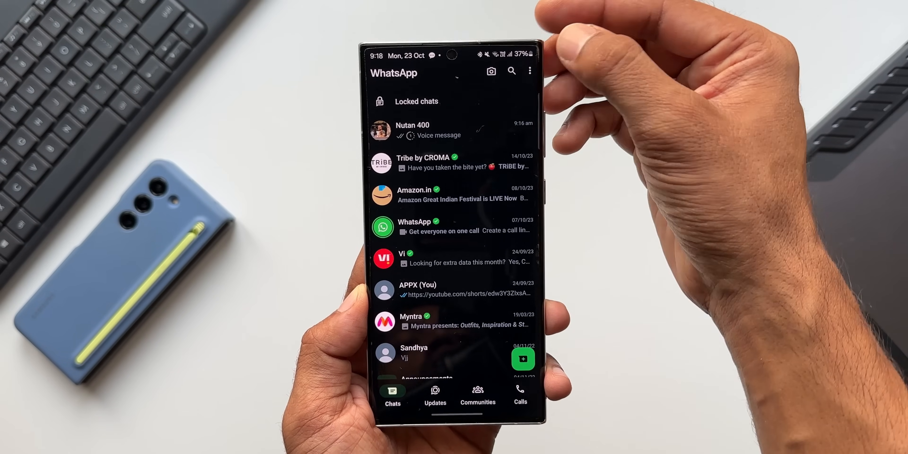
{"action": "left_click", "coordinate": [530, 70]}
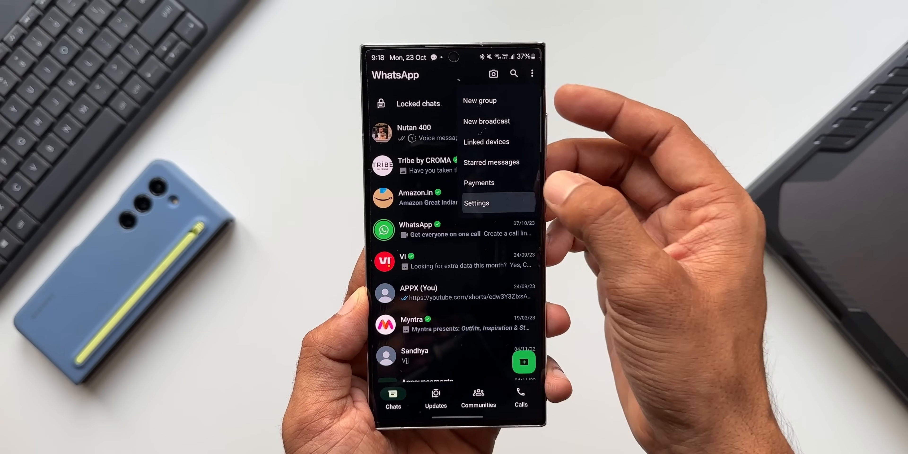
{"action": "left_click", "coordinate": [476, 203]}
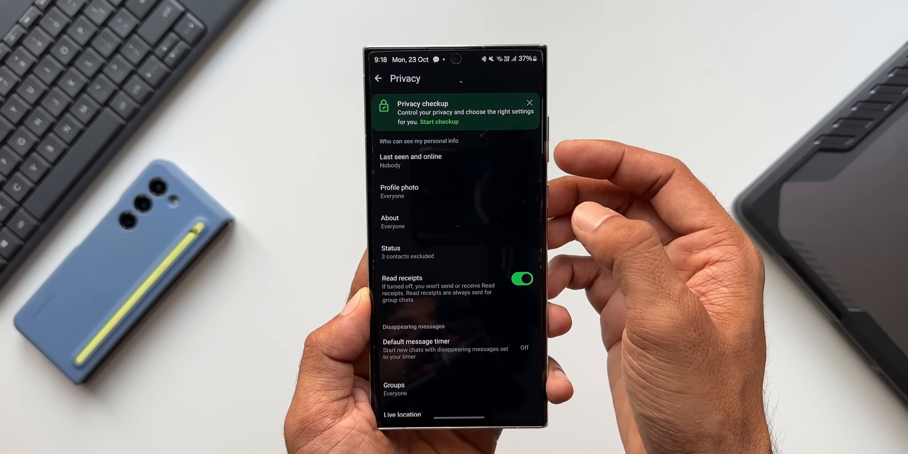
{"action": "scroll", "scroll_direction": "down", "scroll_amount": 3}
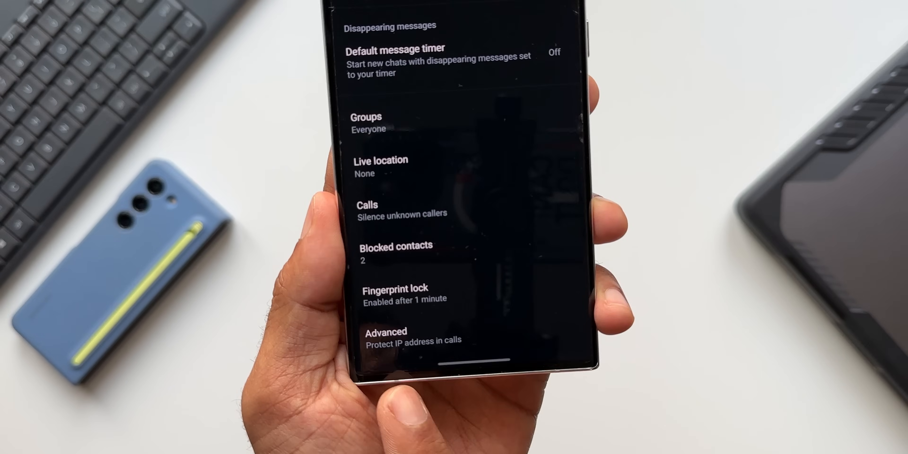
{"action": "left_click", "coordinate": [386, 336]}
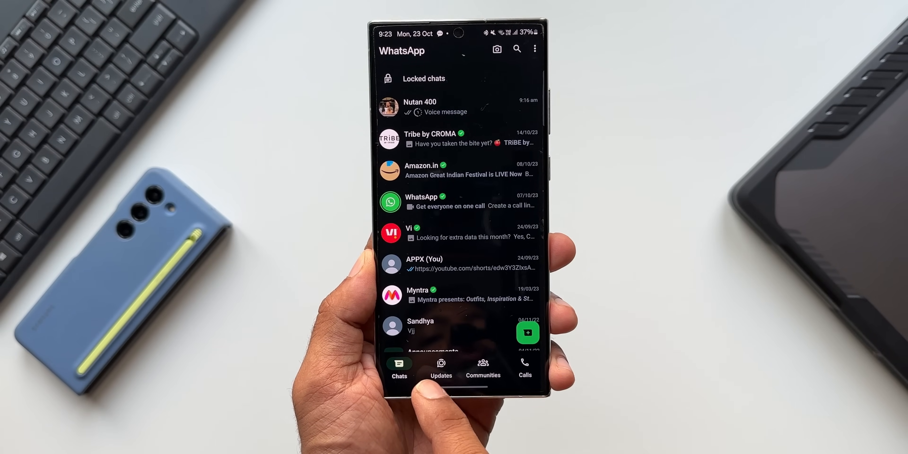
Start a channel search under Updates, return to Chats, and exit WhatsApp to the home screen.
{"action": "left_click", "coordinate": [433, 370]}
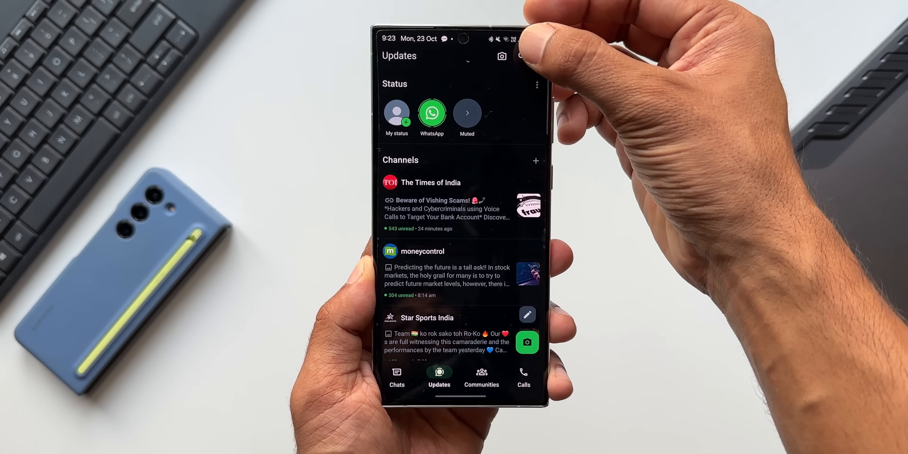
{"action": "left_click", "coordinate": [520, 56]}
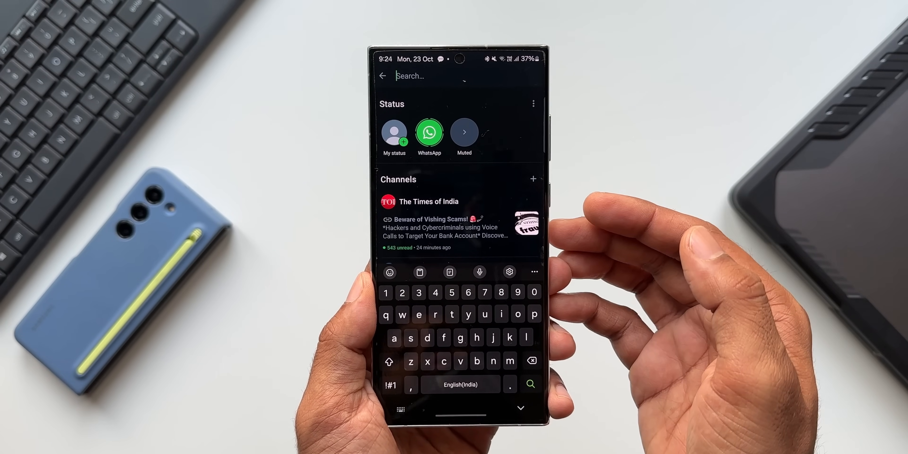
{"action": "left_click", "coordinate": [382, 76]}
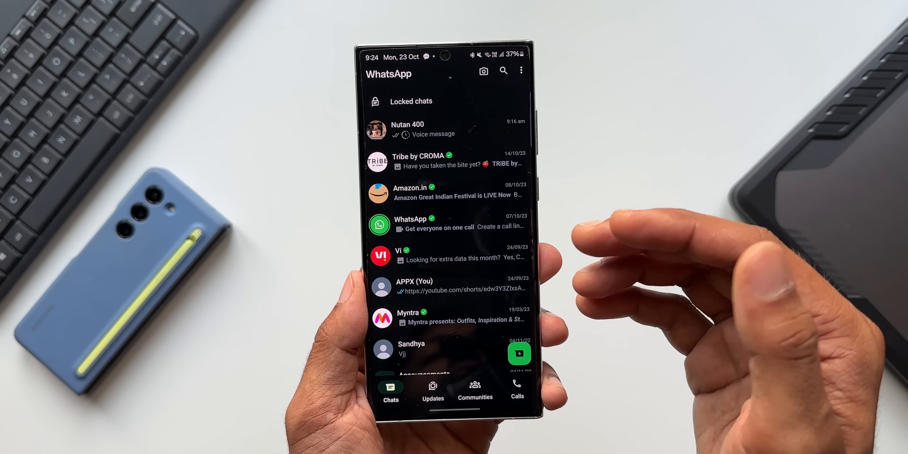
{"action": "key", "text": "home"}
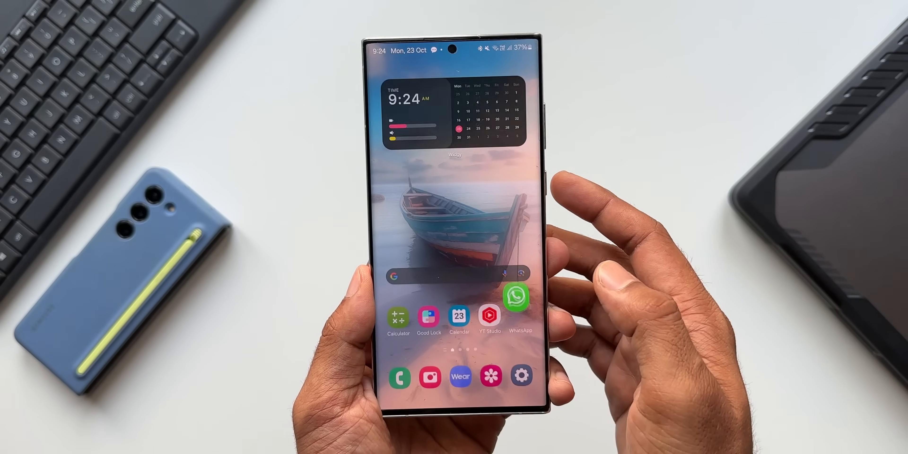